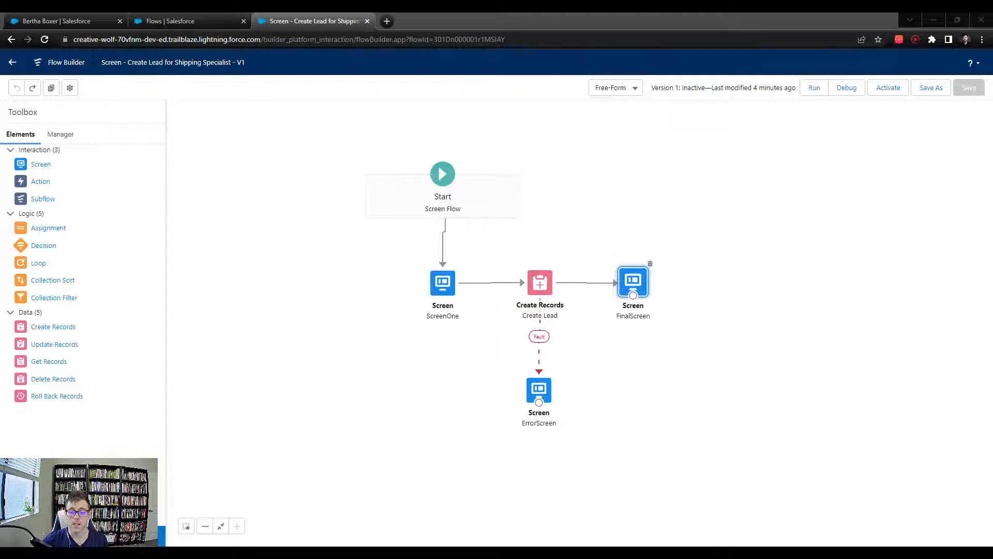
mouse_move(567, 323)
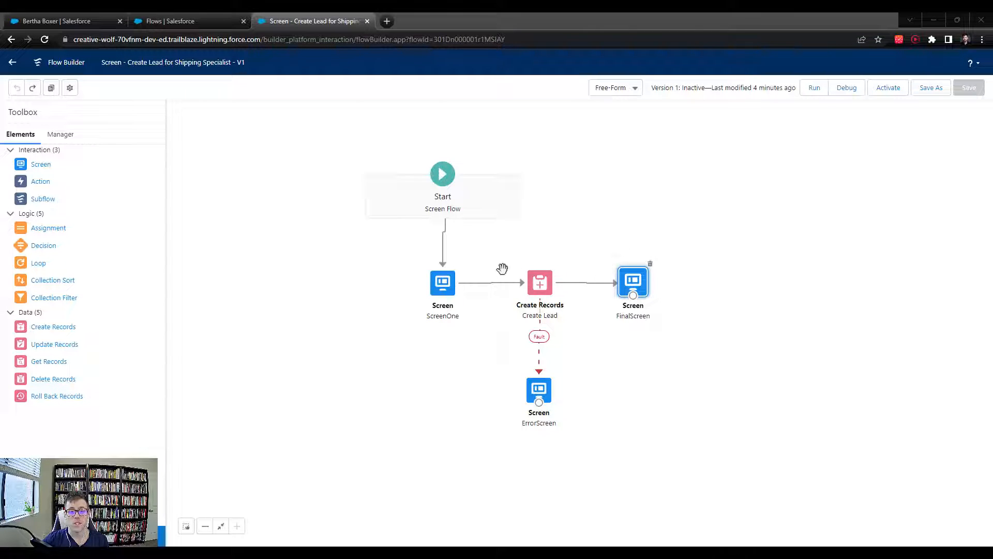
mouse_move(638, 355)
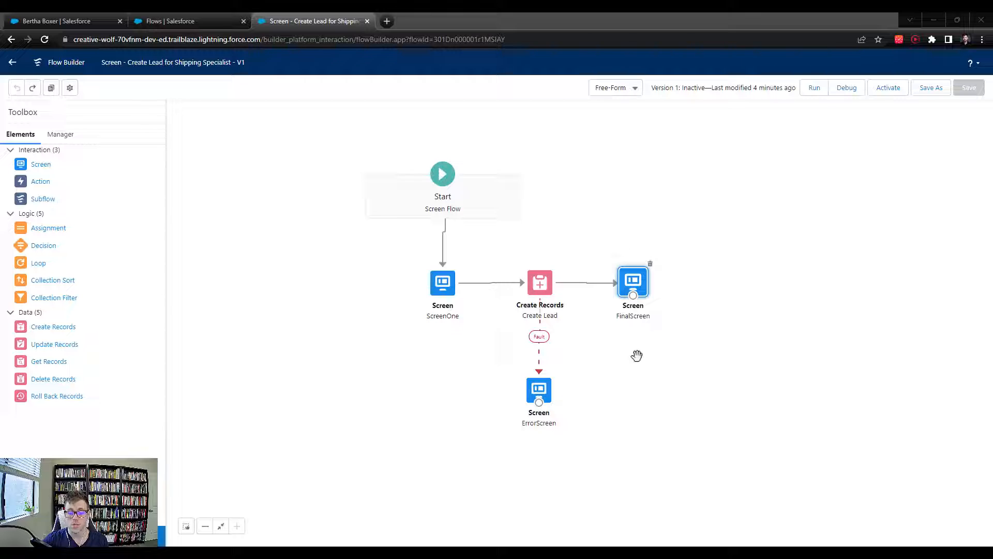
mouse_move(548, 319)
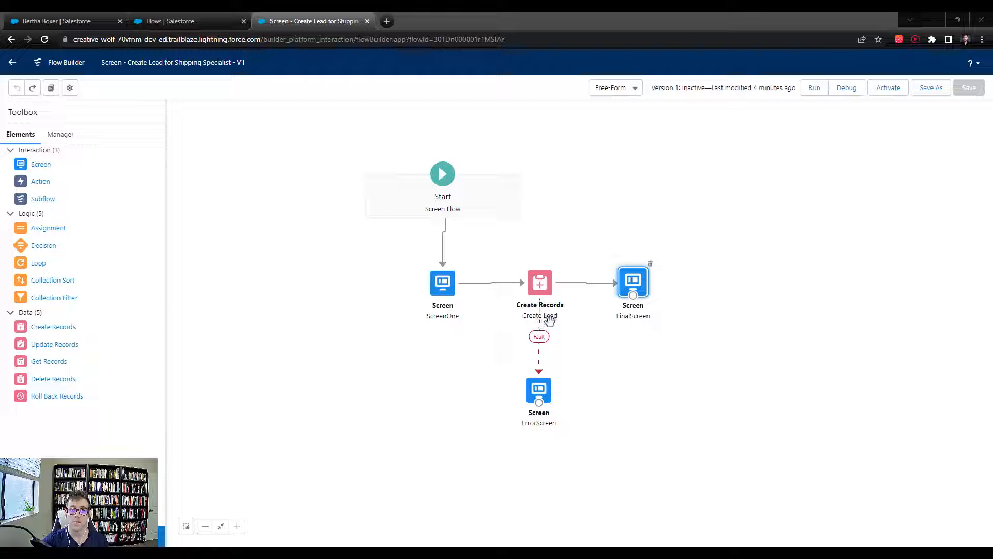
mouse_move(631, 405)
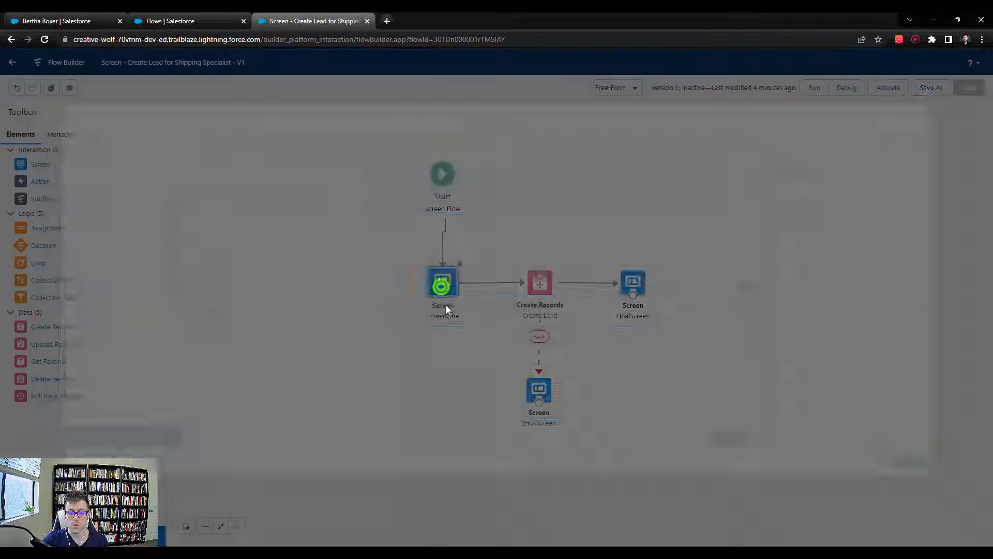
- Add CallScript3 to ScreenOne reading "Awesome! And may I also have the name of the company you're calling with?"
double_click(442, 281)
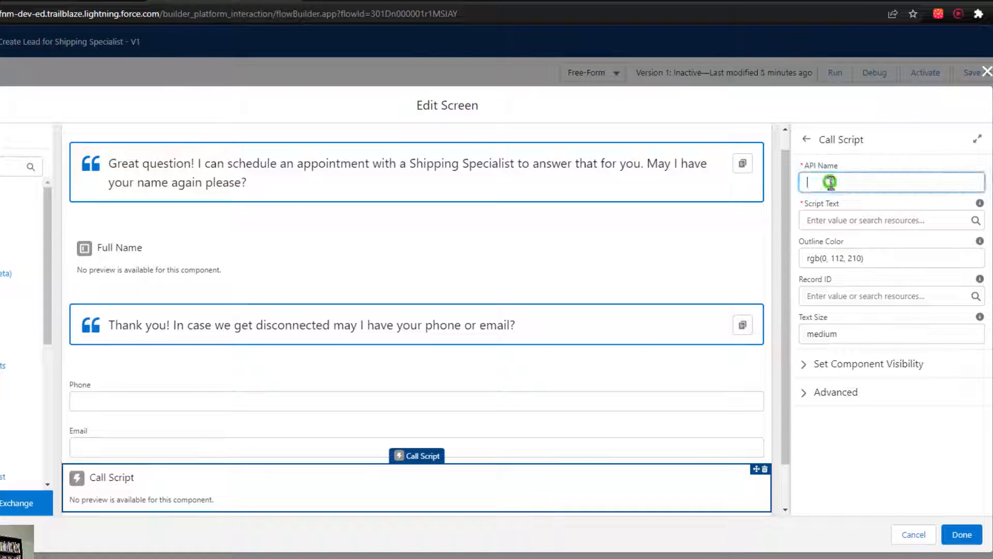
text(CallScript3)
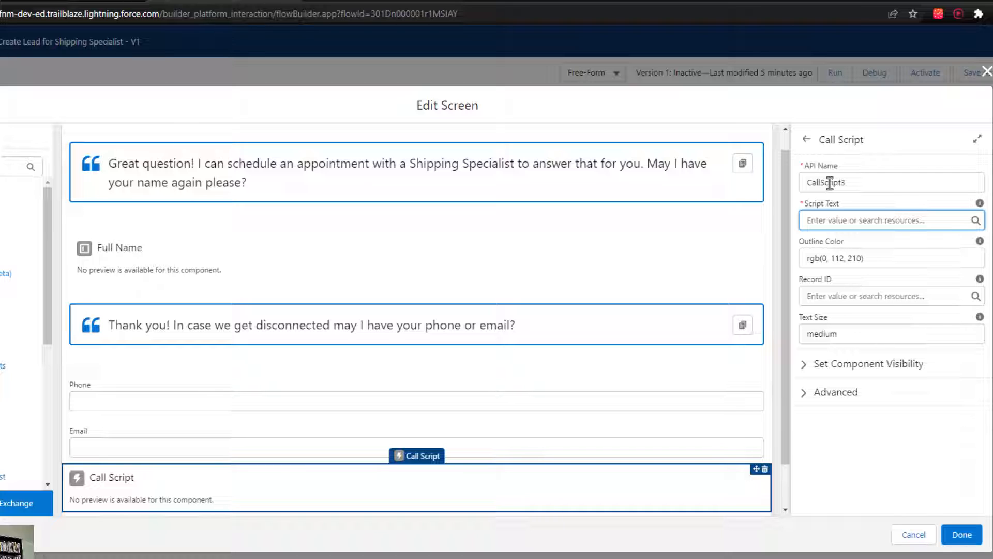
text(Awesome! M)
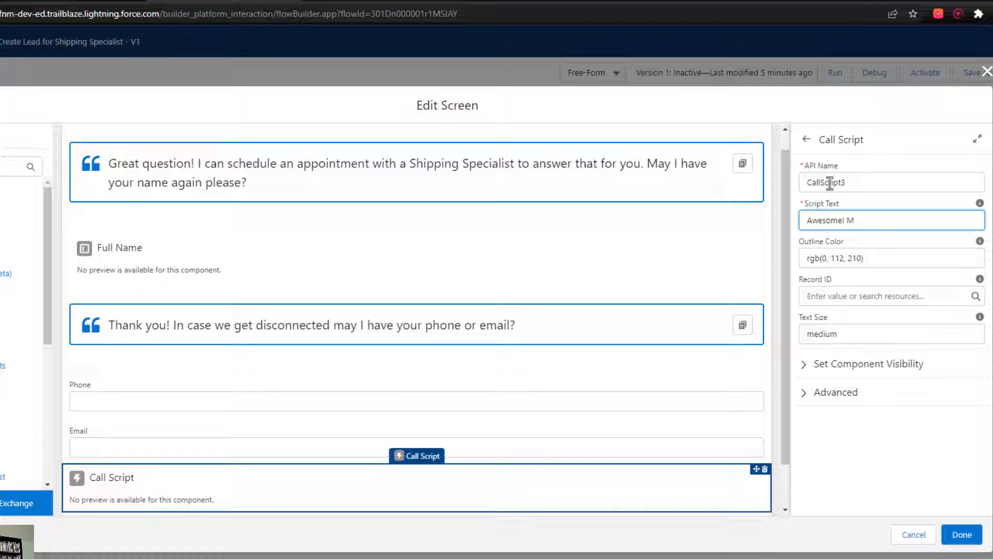
text(And may)
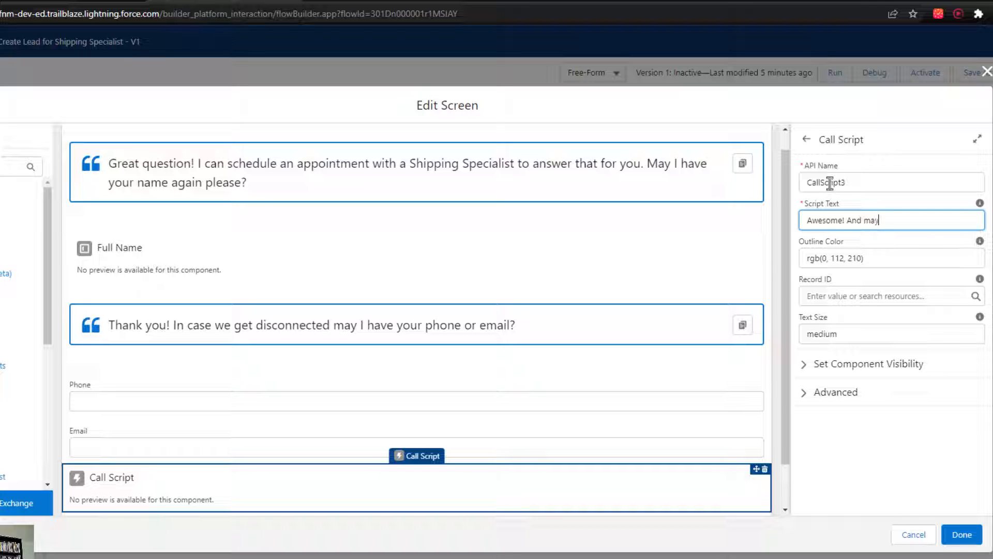
text(I also have the)
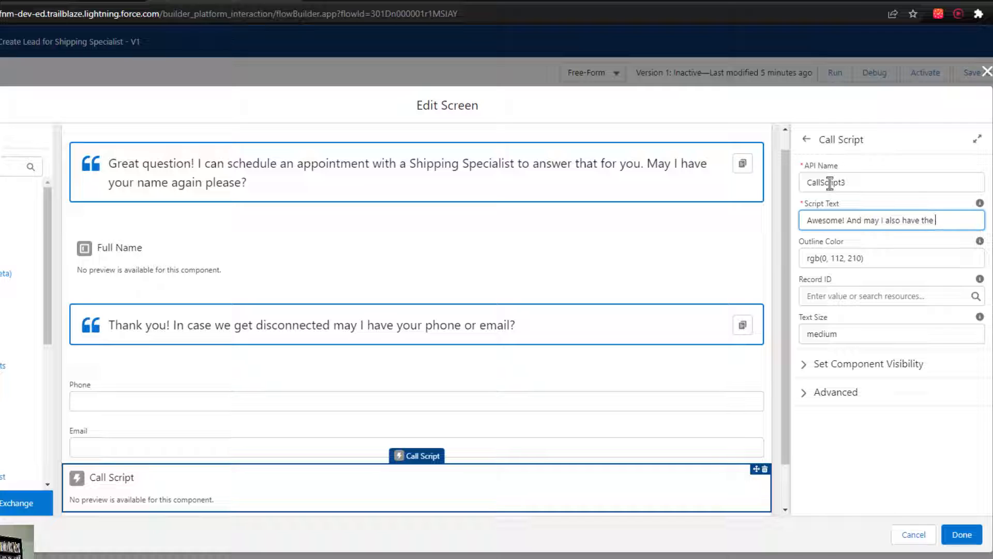
text(name of the company you're calling with?)
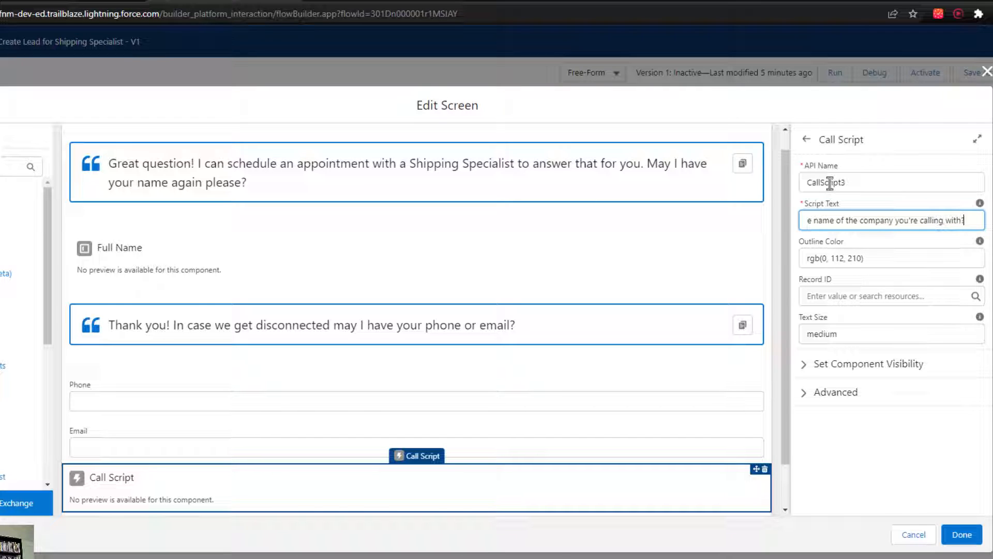
text(Awesome! And may I also have the name of the company you're calling with?)
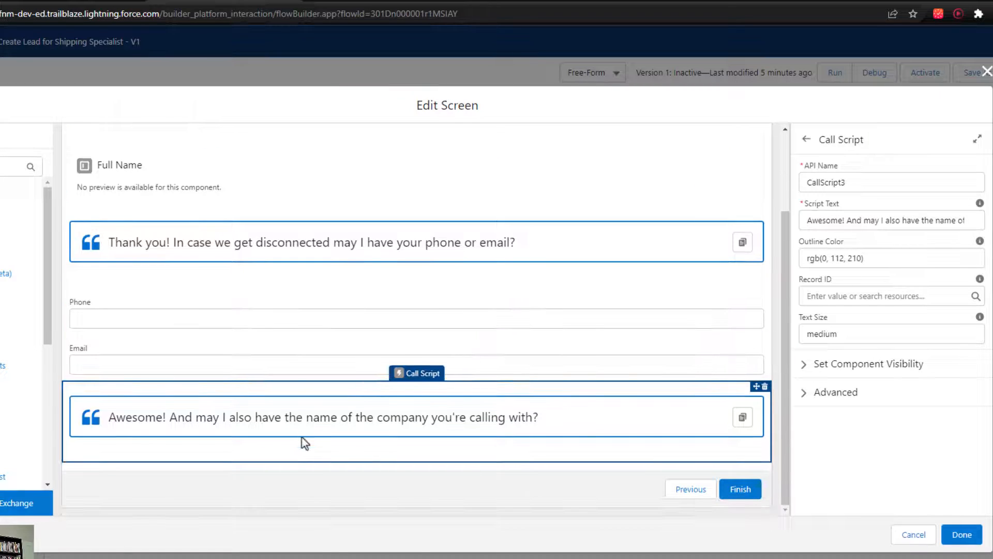
mouse_move(312, 423)
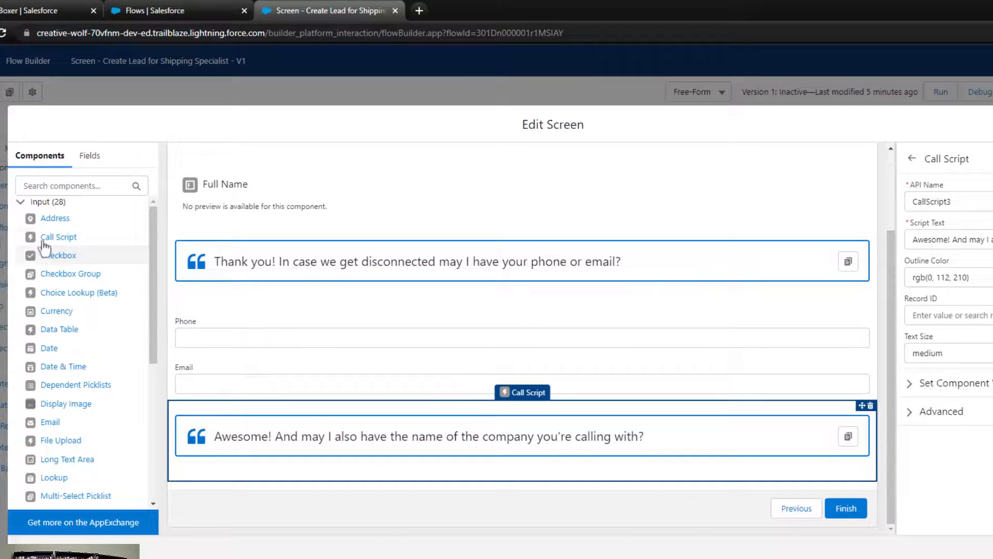
- Place LeadRecordVariable's required Company field below the call script and finish the screen
click(89, 156)
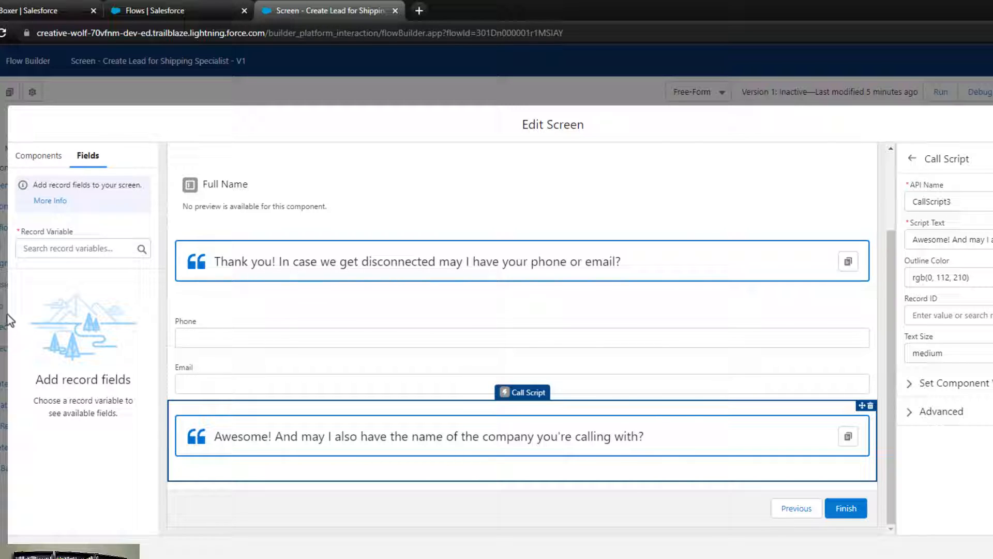
click(76, 247)
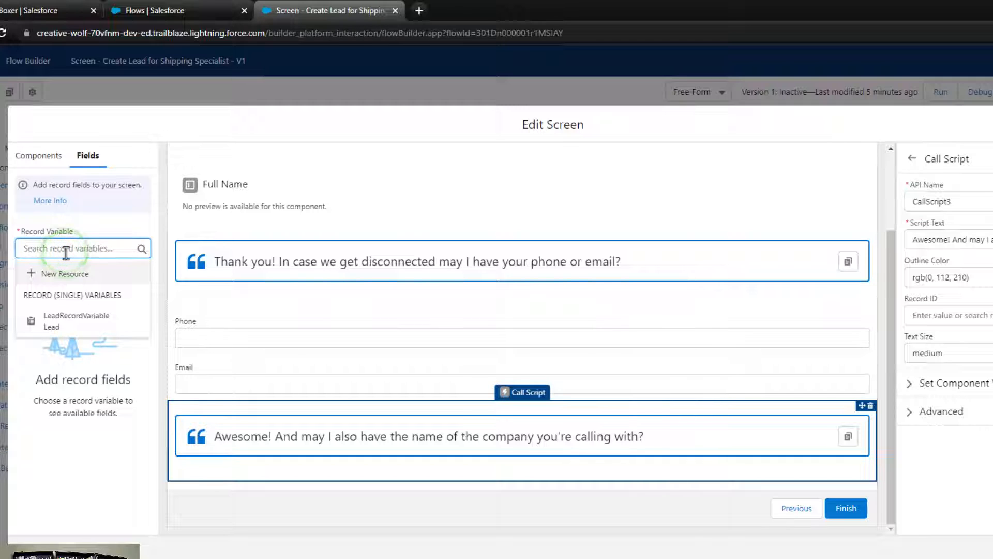
click(75, 321)
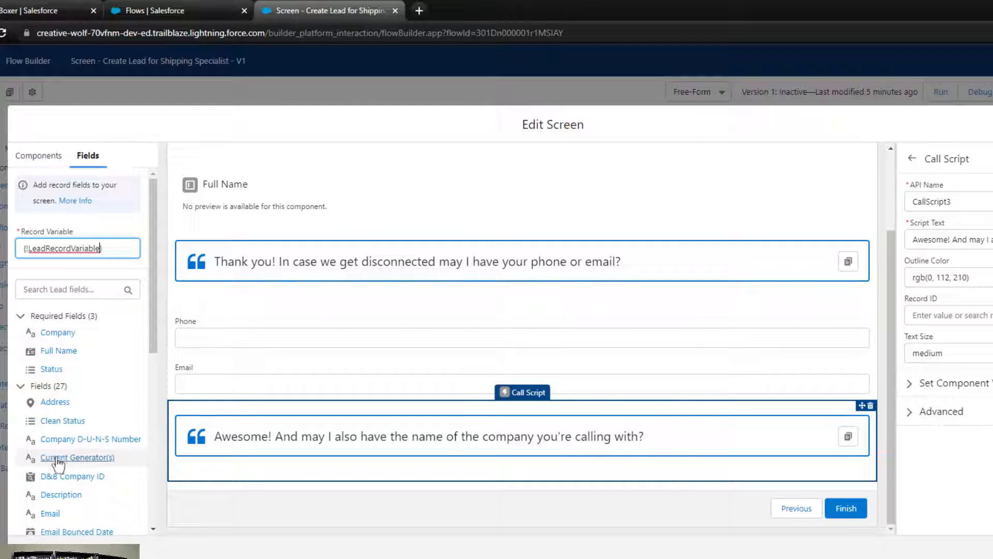
mouse_move(75, 438)
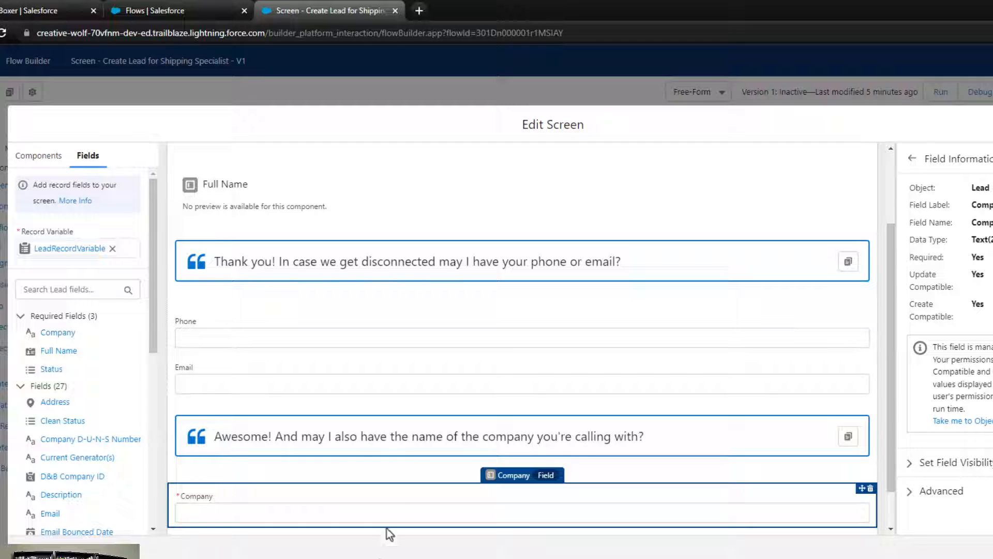
scroll(down, 3)
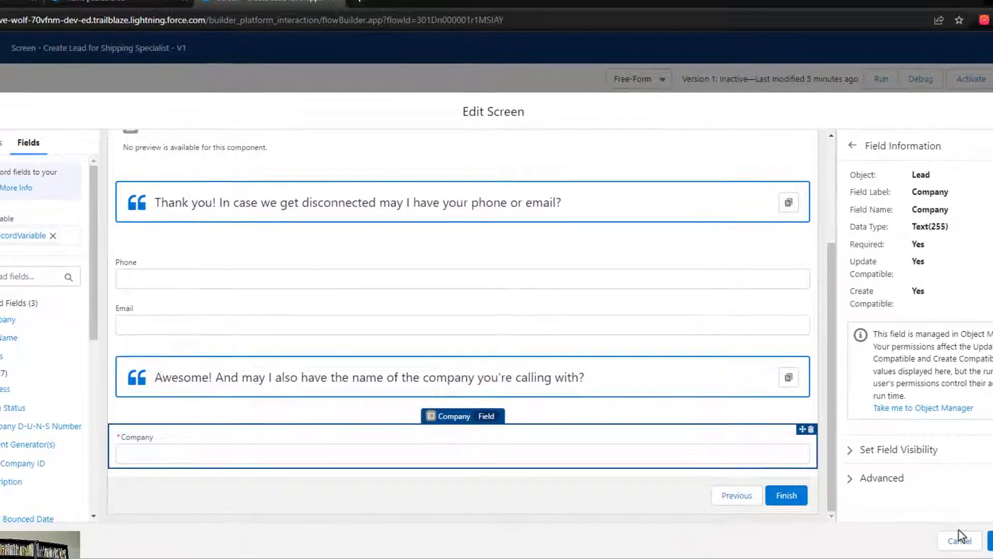
click(959, 540)
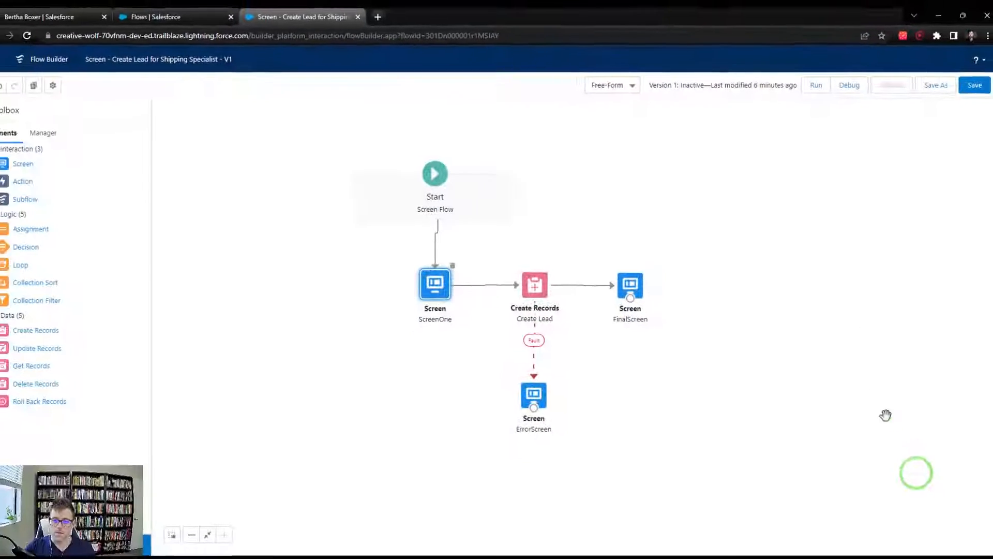
- Save the flow and start a debug run of it
click(975, 85)
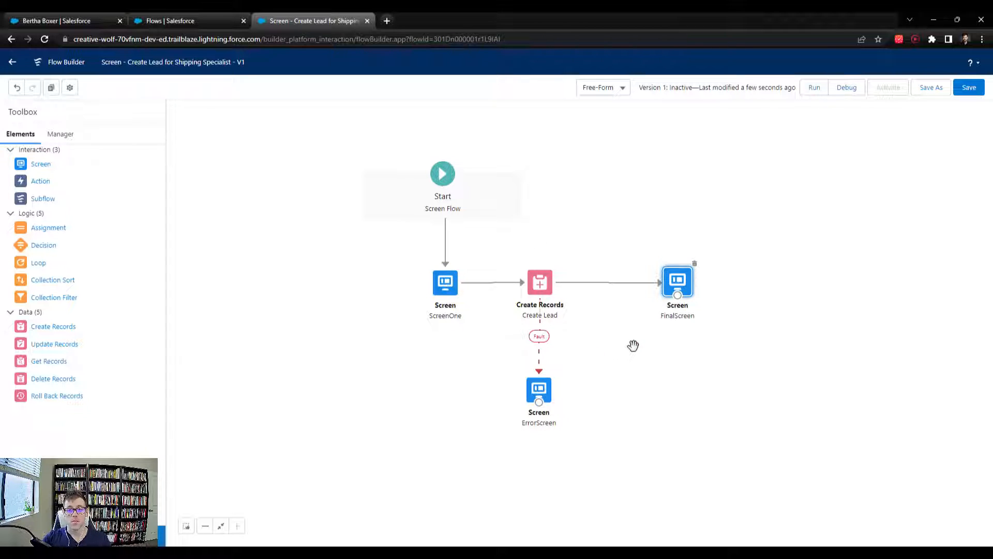
mouse_move(712, 205)
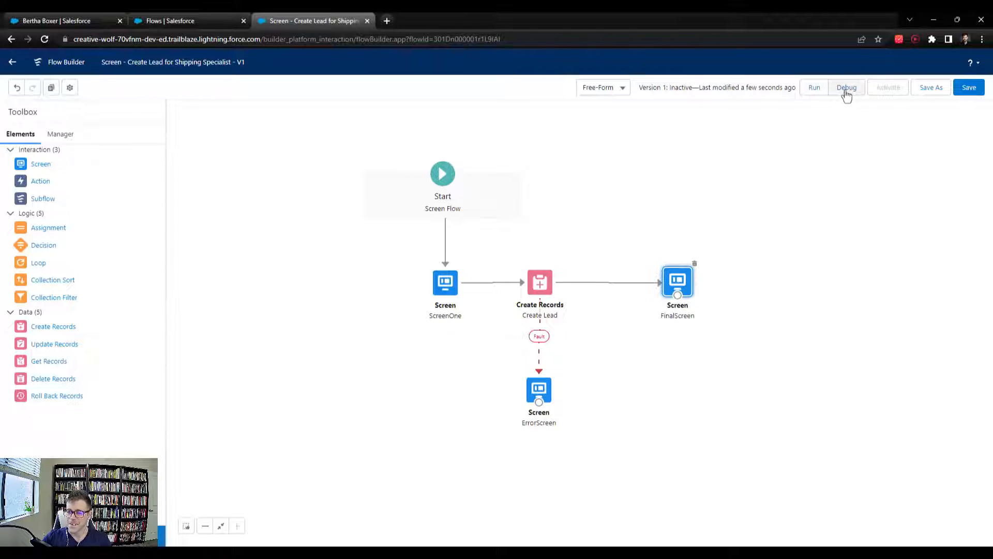
click(847, 87)
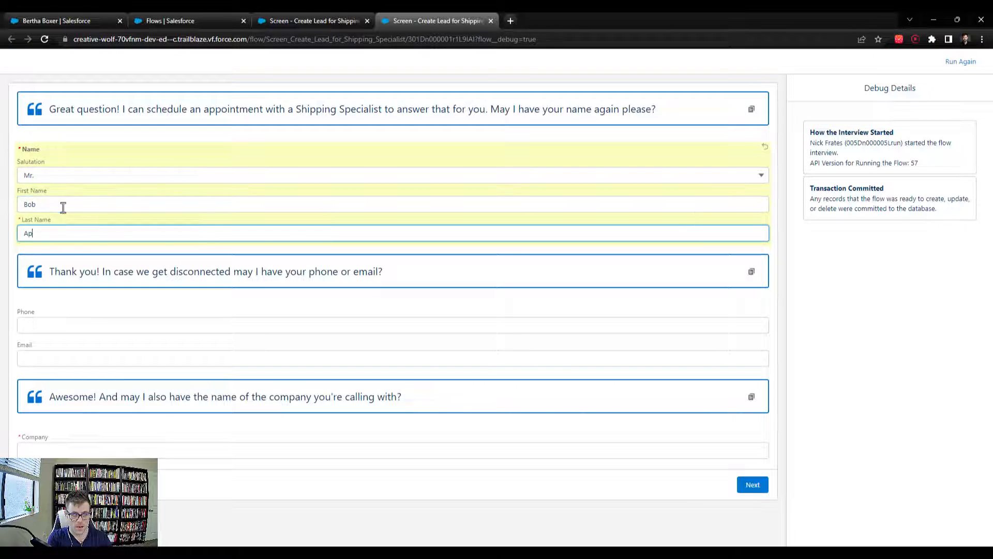
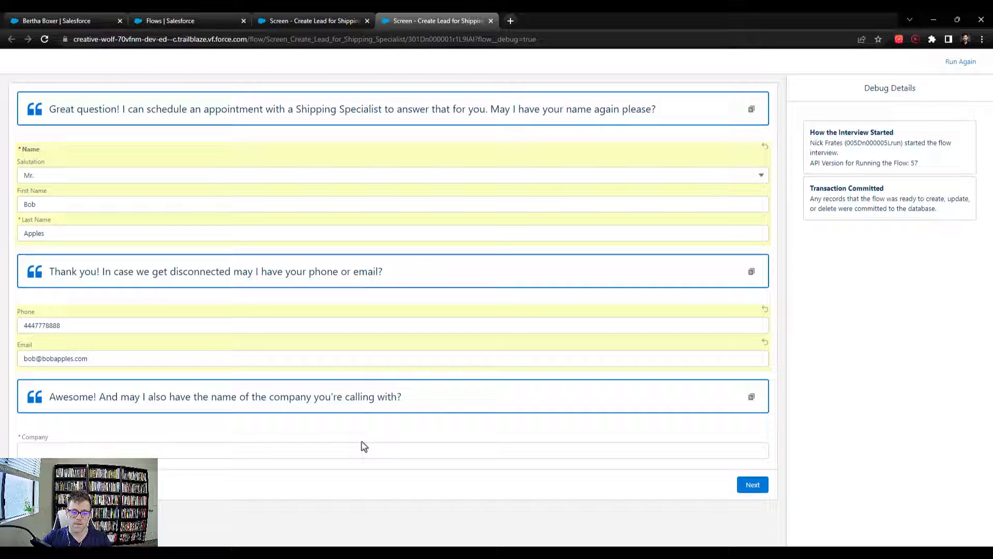
text(Apples)
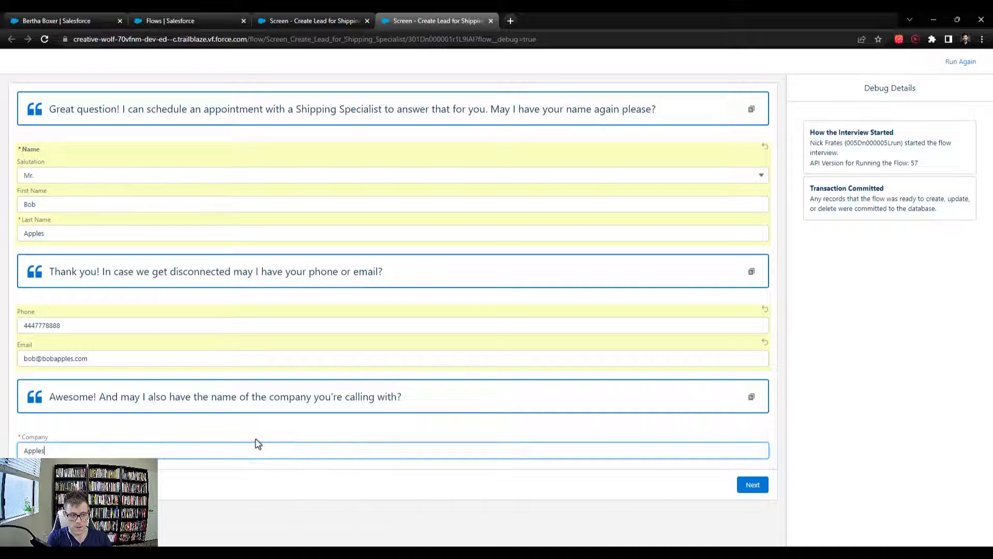
text(Appleseed Enterprises)
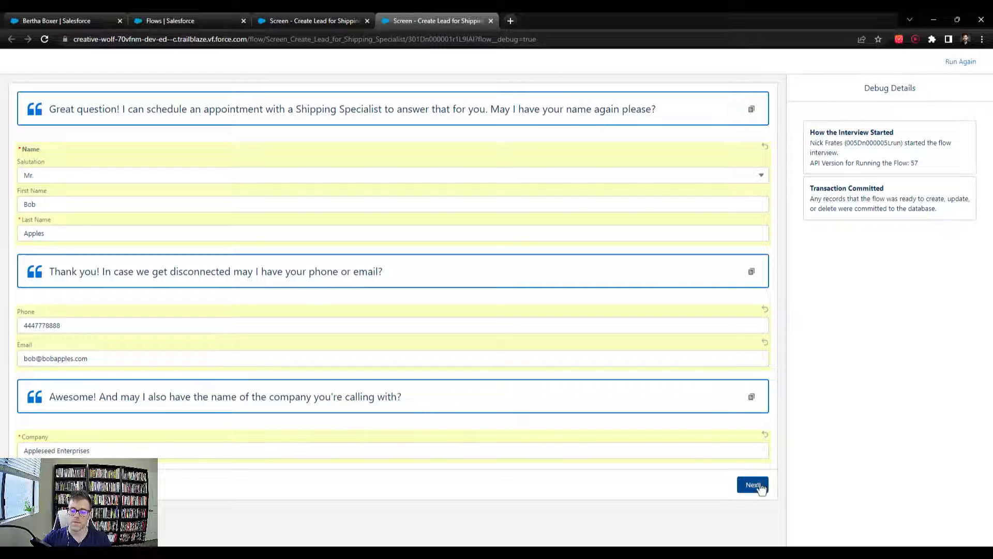
click(753, 485)
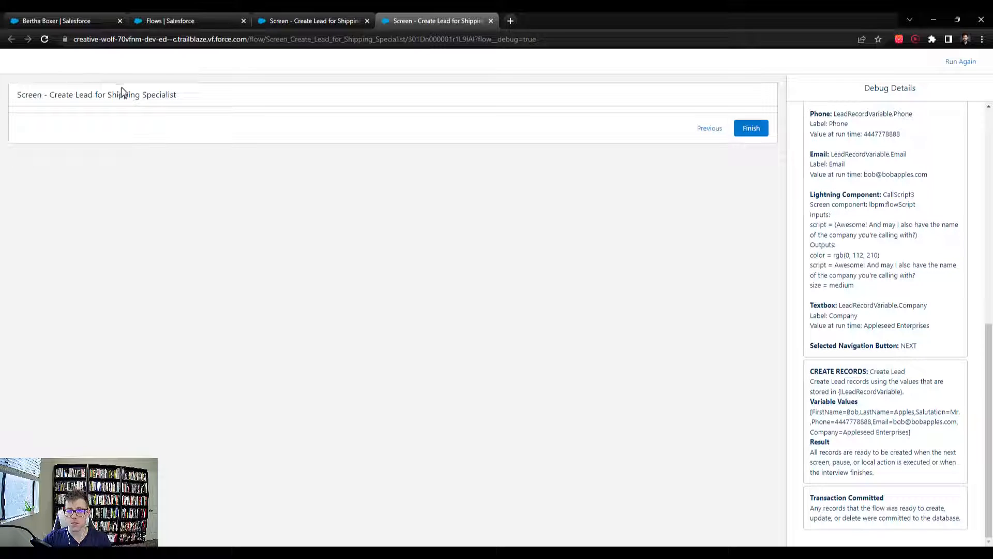
mouse_move(560, 462)
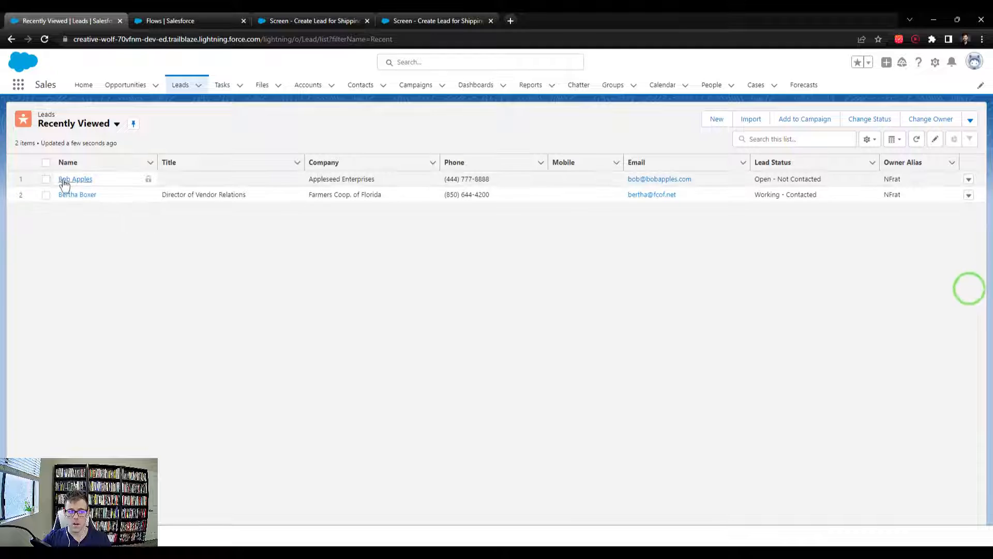
- Verify the Bob Apples lead record exists, then return to the debug run
click(74, 179)
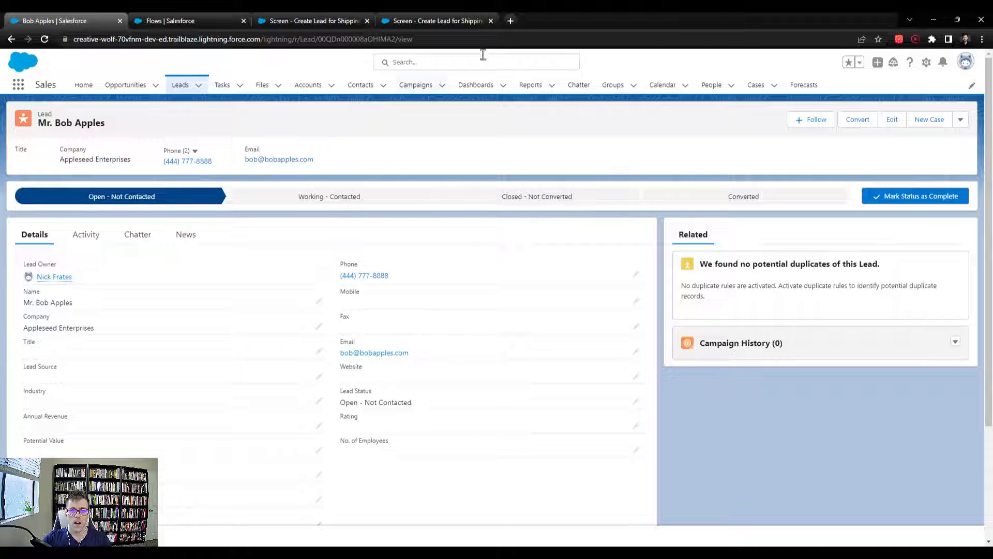
click(433, 21)
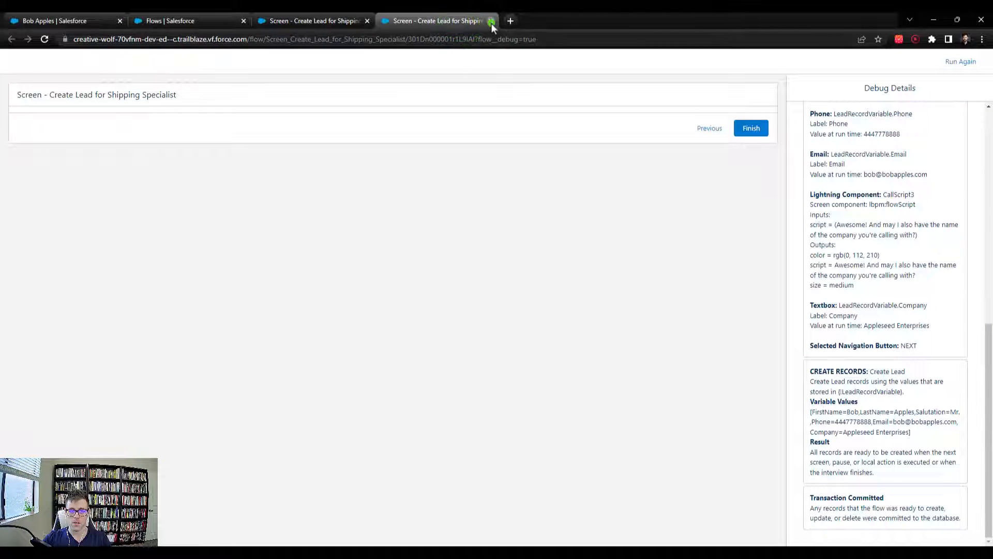
- Close the debug run and insert a Roll Back Records element labelled Rollback Lead after Create Lead
click(493, 21)
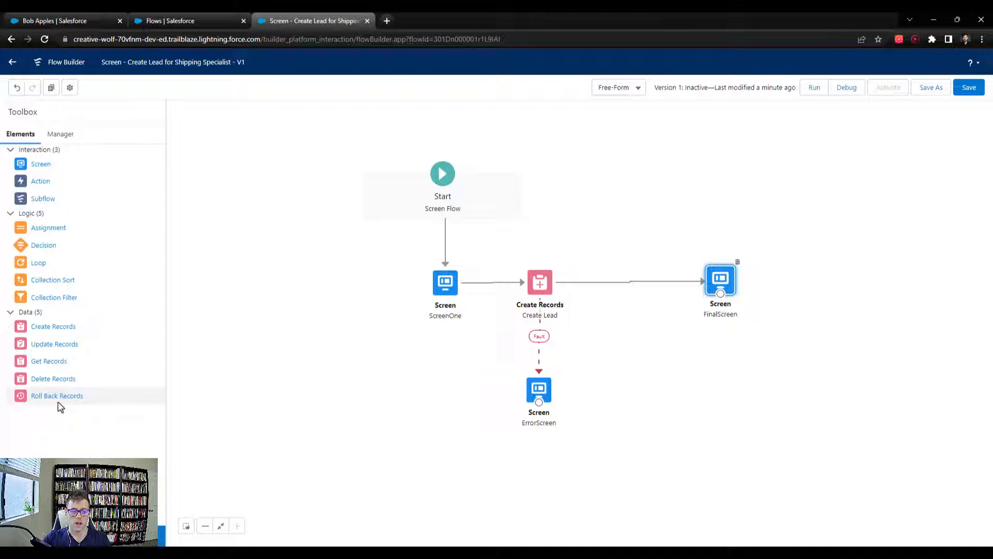
mouse_move(56, 395)
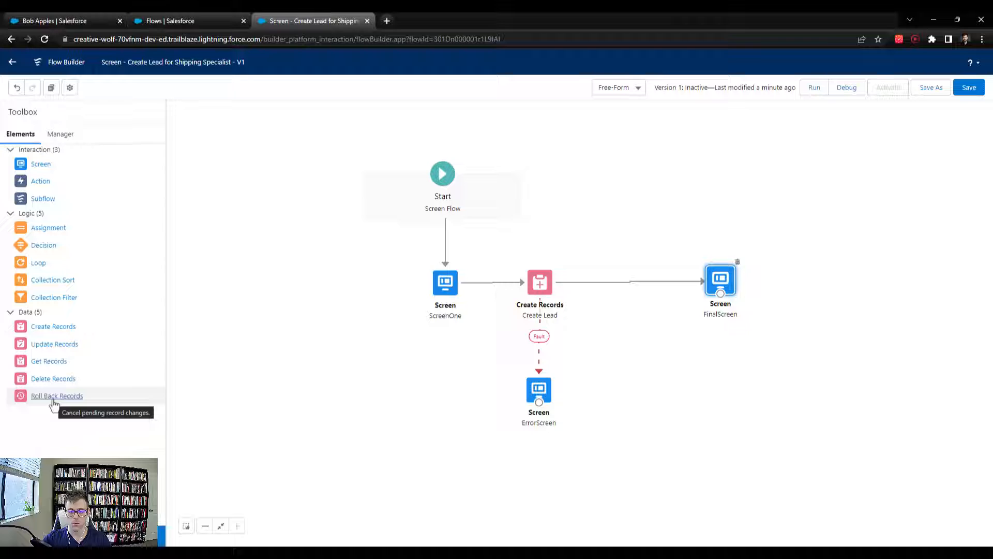
mouse_move(609, 289)
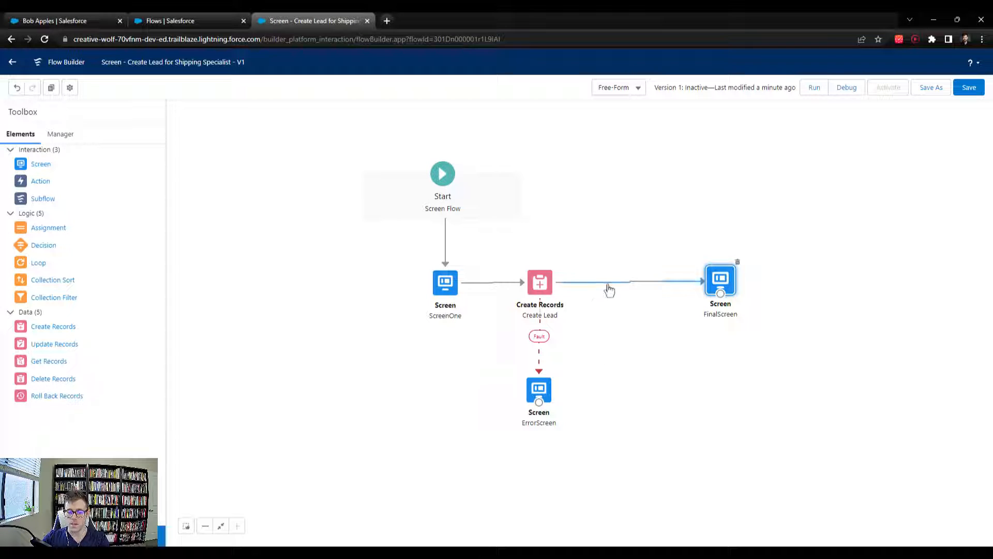
click(539, 282)
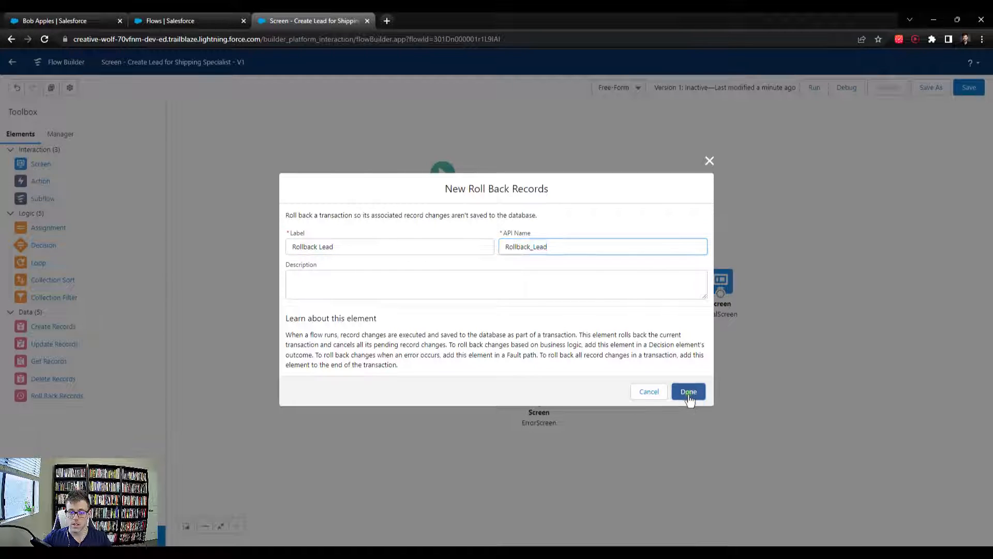
click(688, 391)
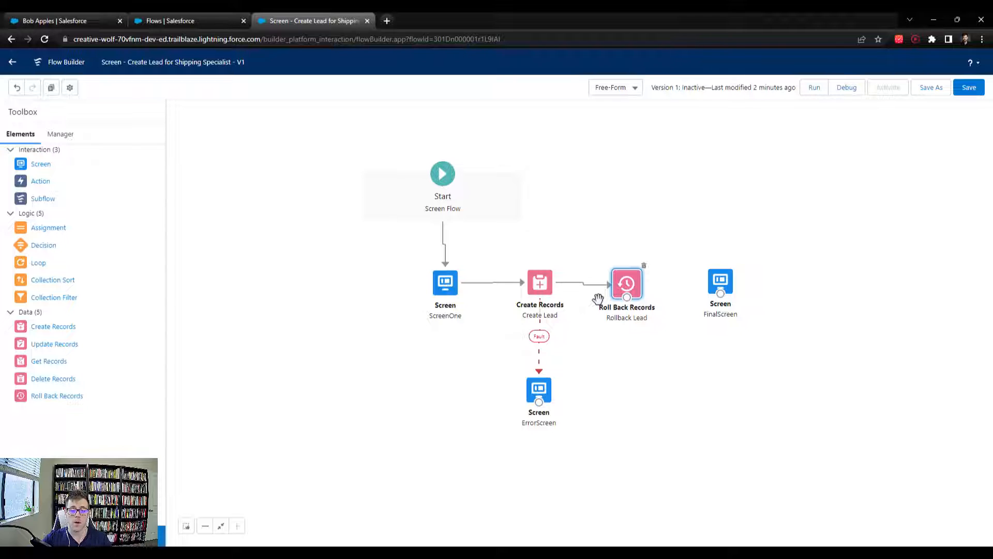
mouse_move(630, 414)
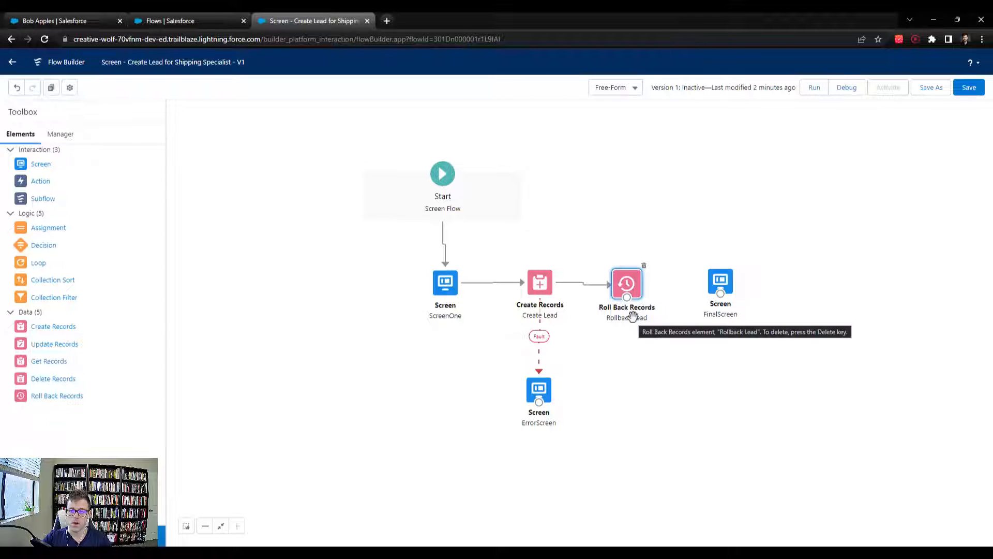
mouse_move(609, 370)
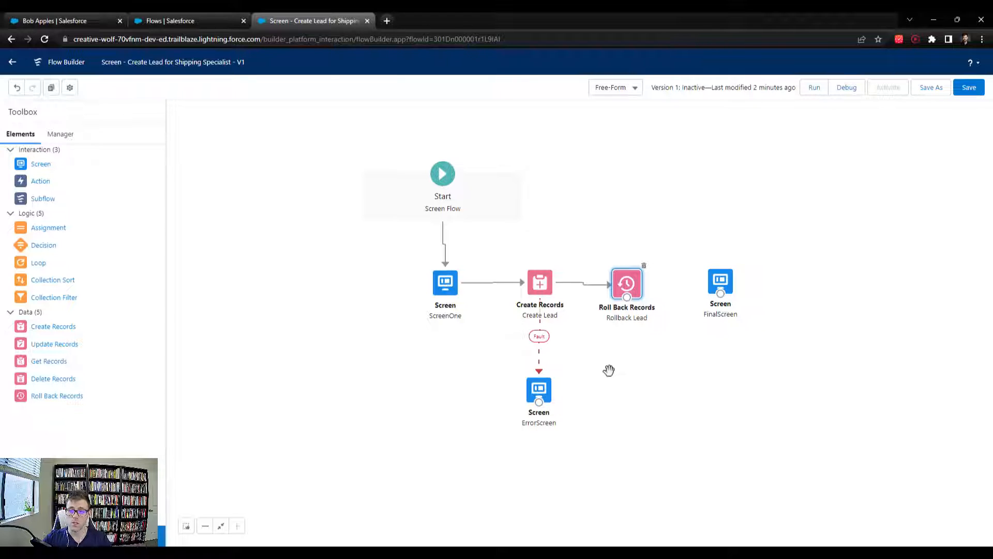
- Save the flow and dismiss the warning that FinalScreen is unconnected
click(969, 87)
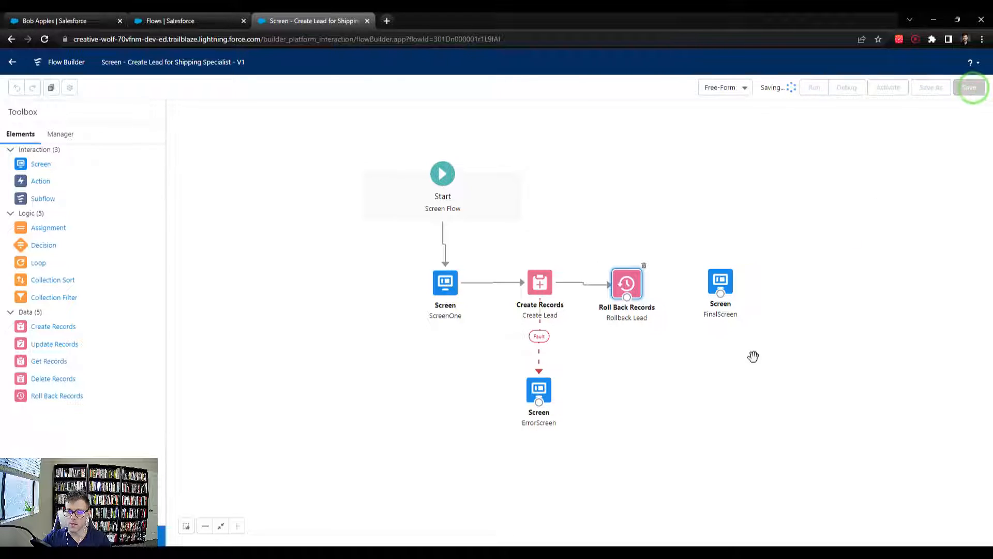
click(971, 86)
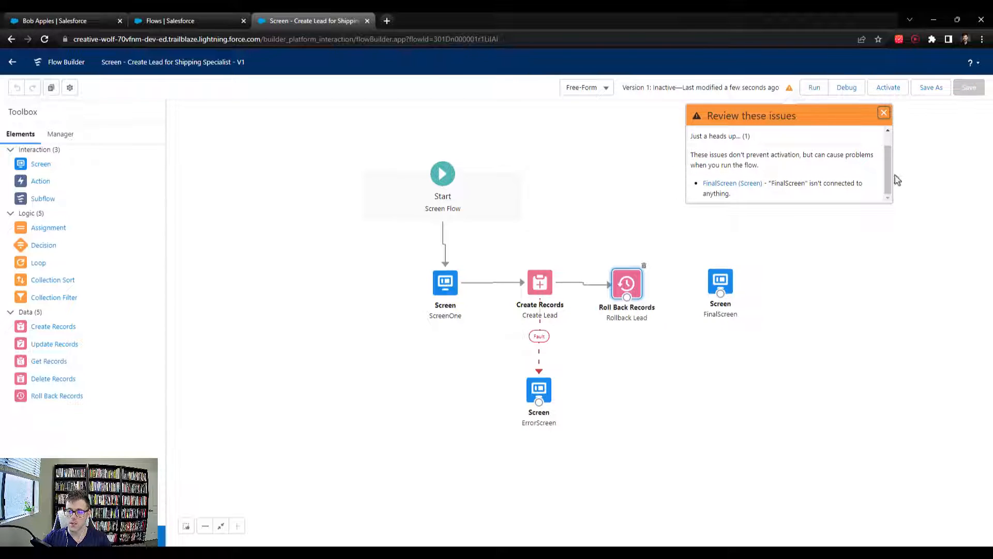
click(883, 113)
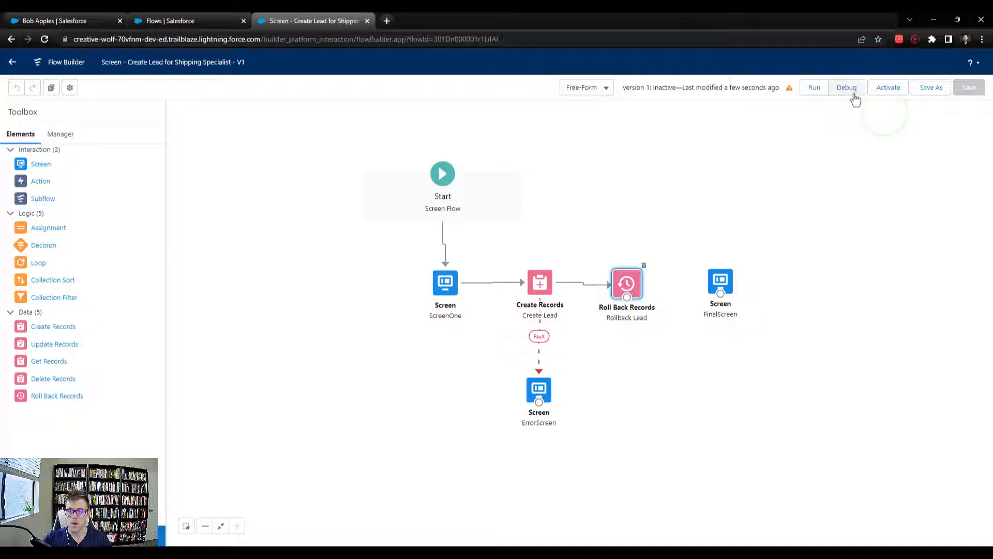
click(847, 87)
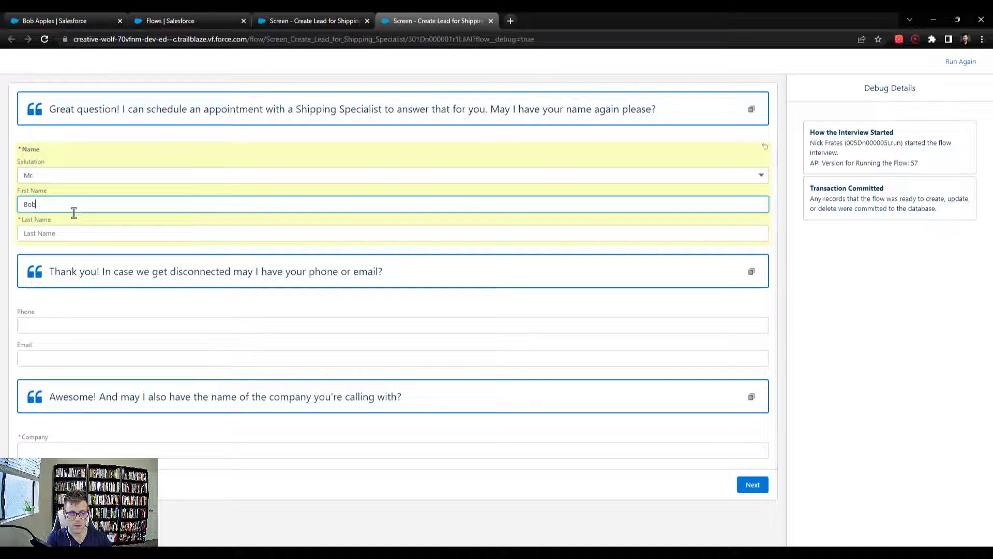
text(Apple)
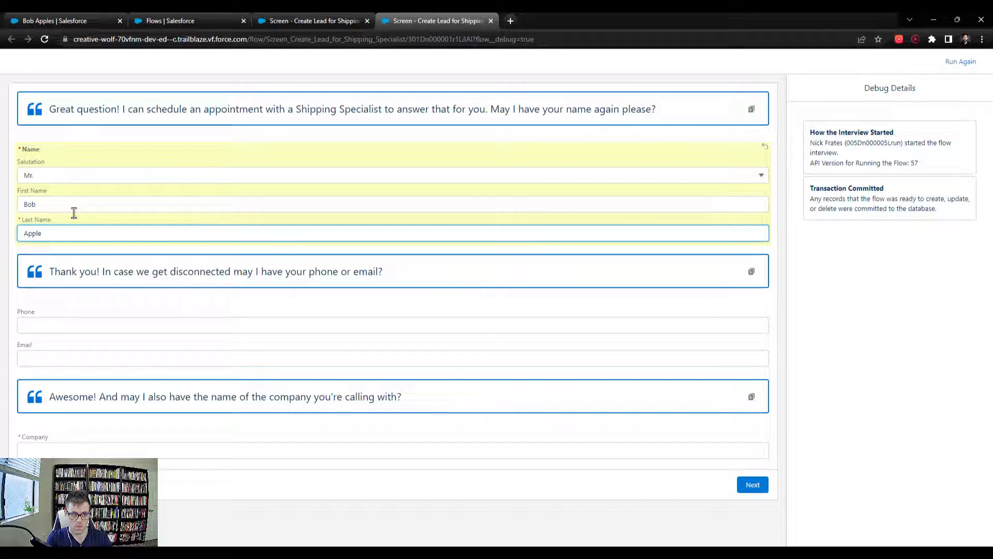
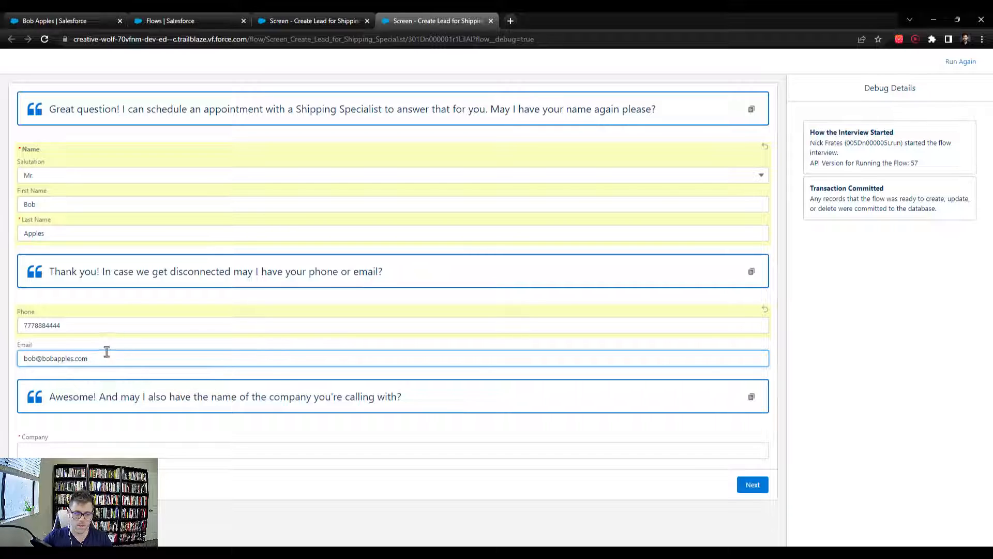
text(app)
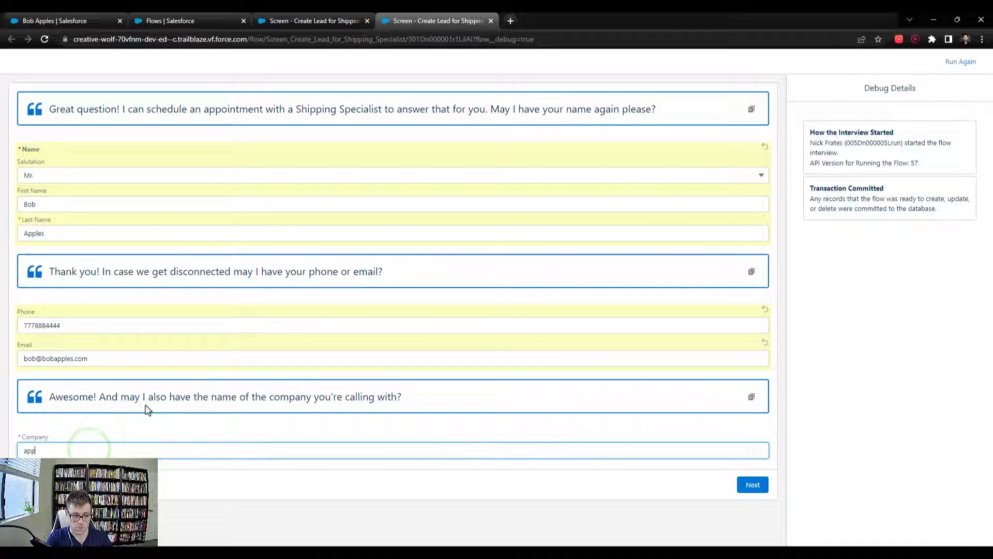
text(appleseed enterprises)
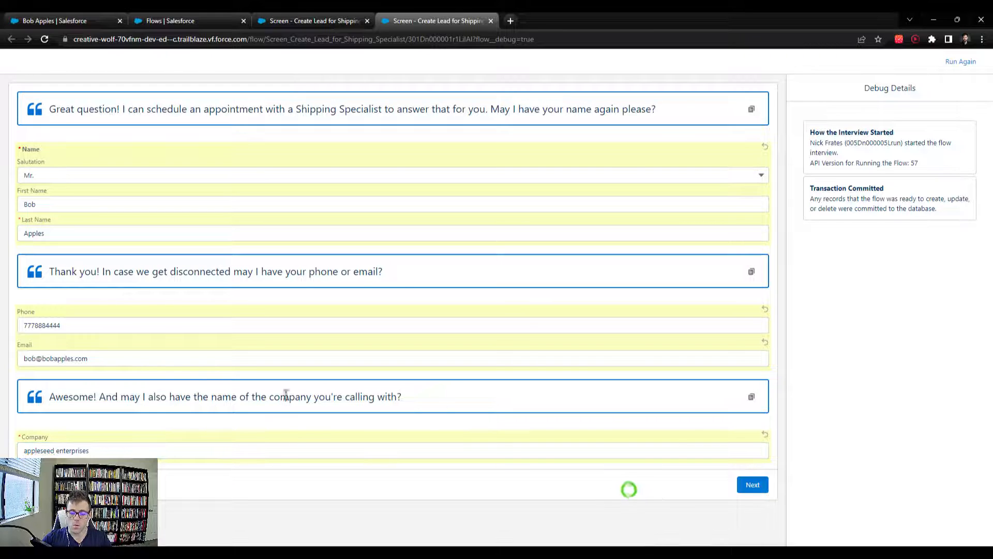
click(752, 484)
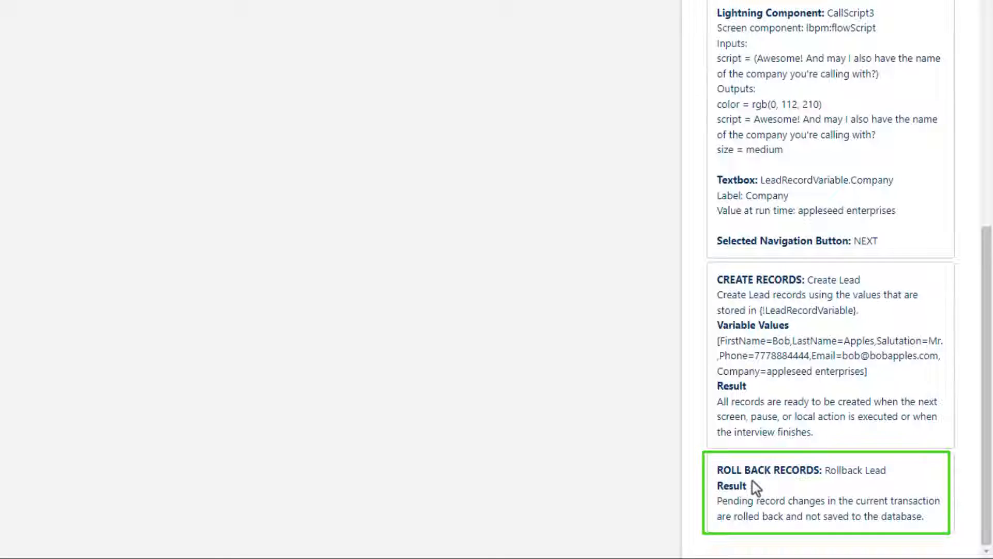
mouse_move(759, 472)
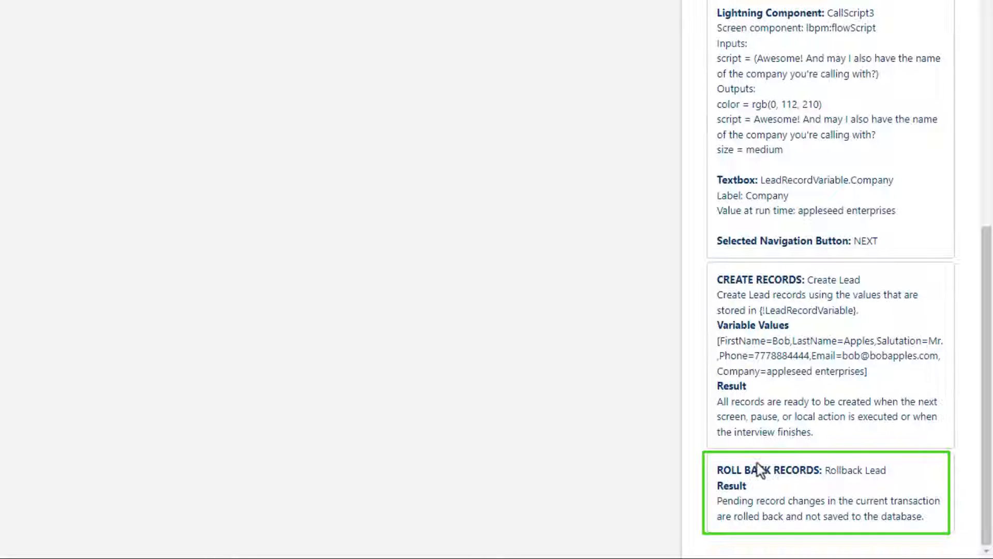
mouse_move(831, 549)
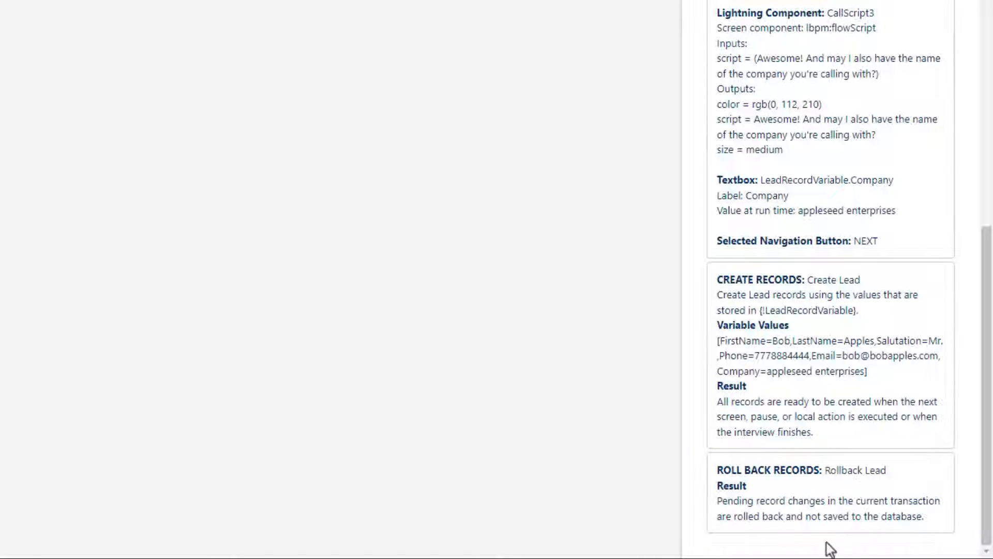
mouse_move(636, 538)
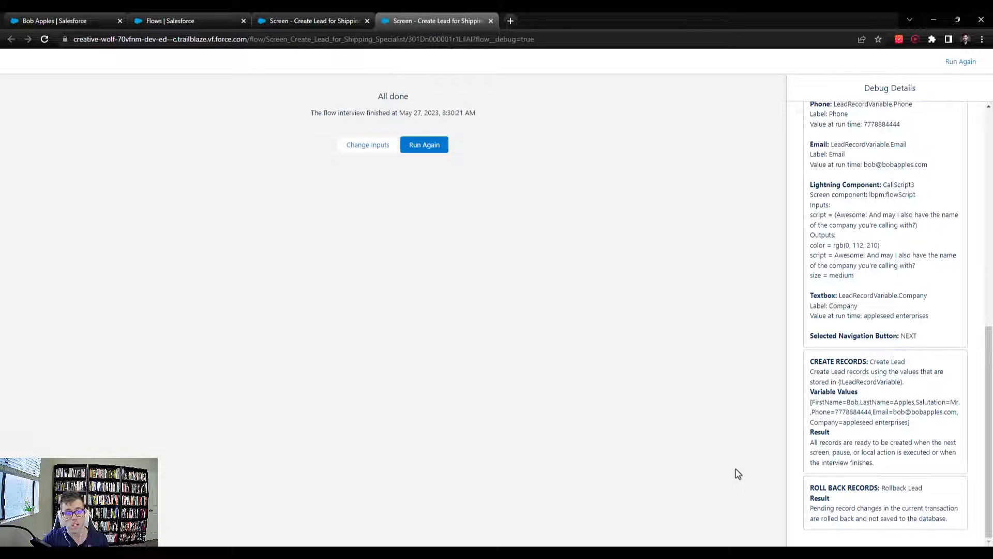
mouse_move(726, 472)
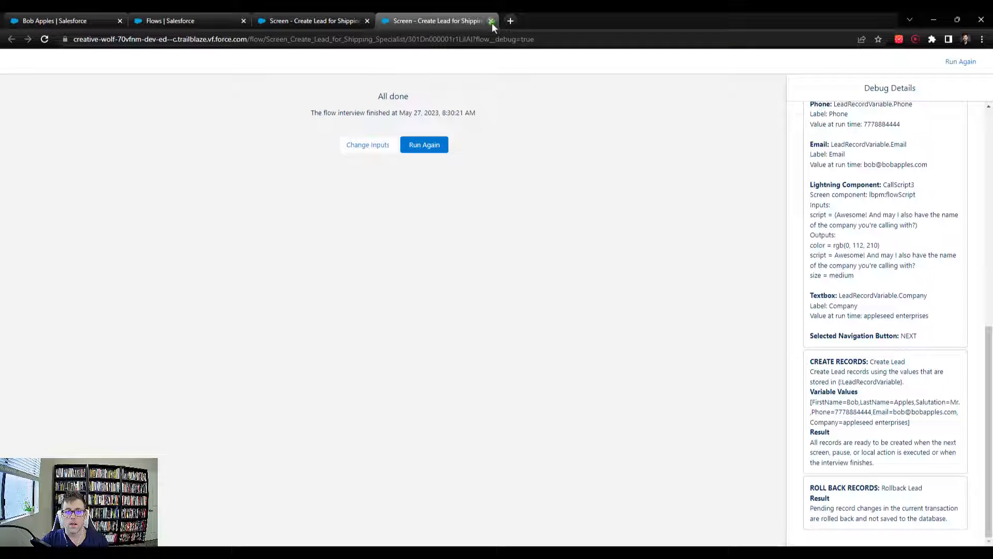
- Close the debug tab, returning to the canvas where Create Lead connects to Rollback Lead
click(490, 21)
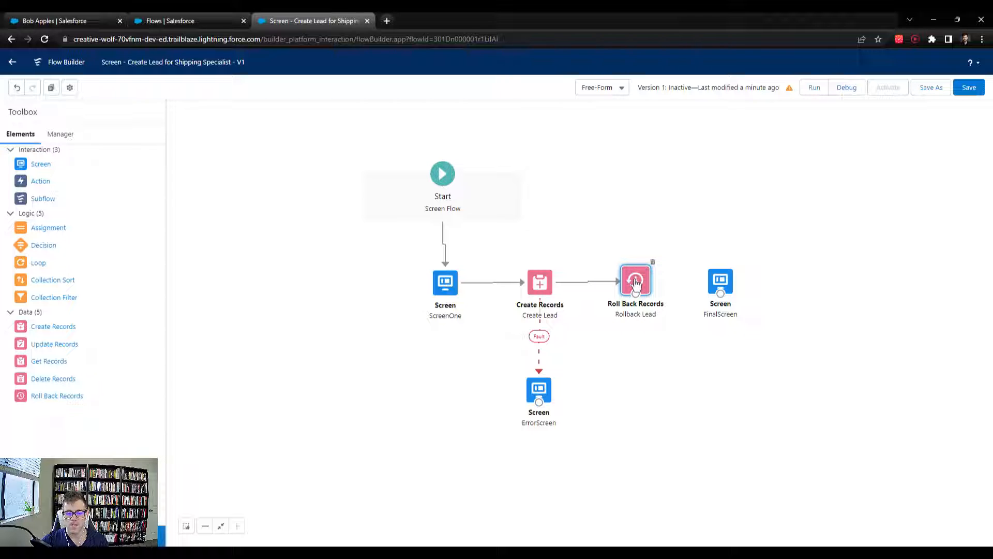
mouse_move(635, 281)
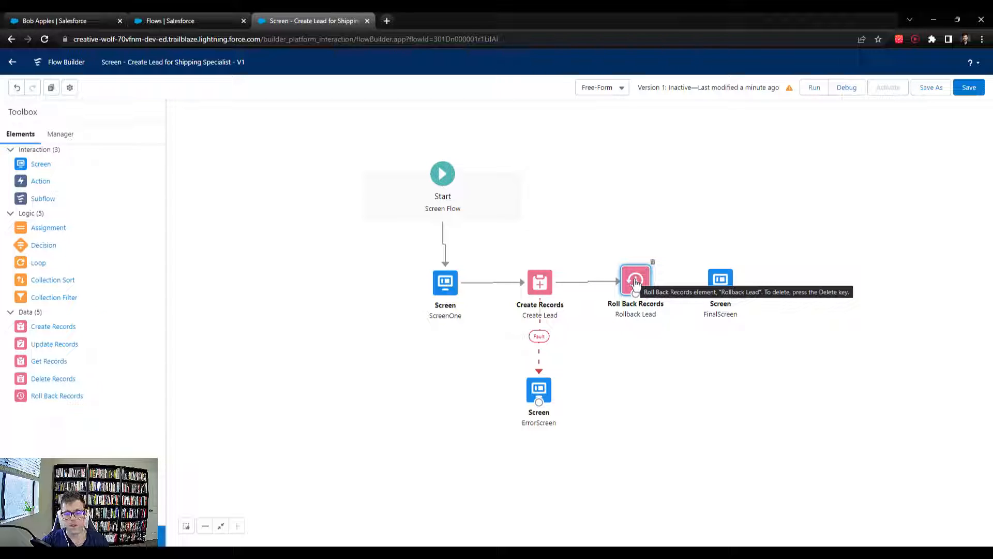
mouse_move(693, 287)
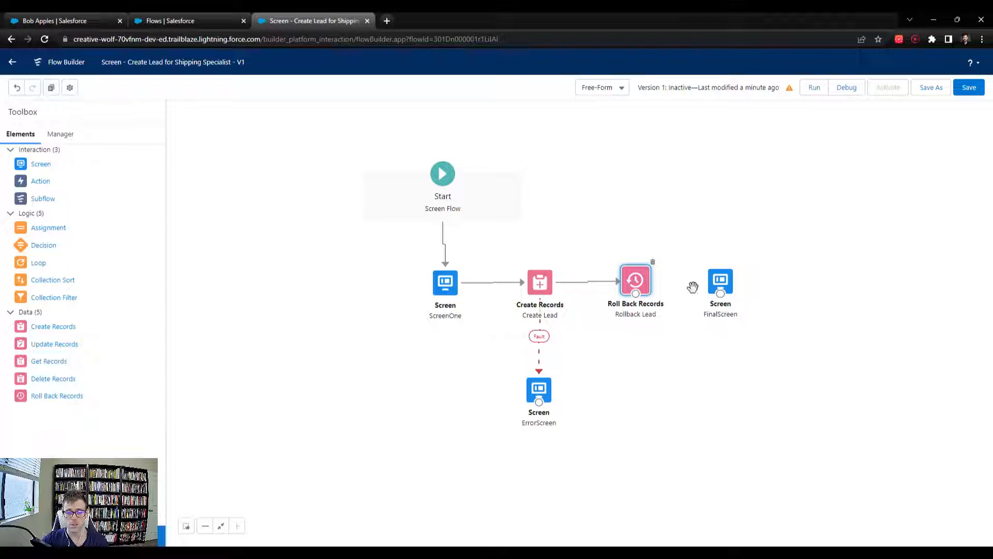
mouse_move(566, 341)
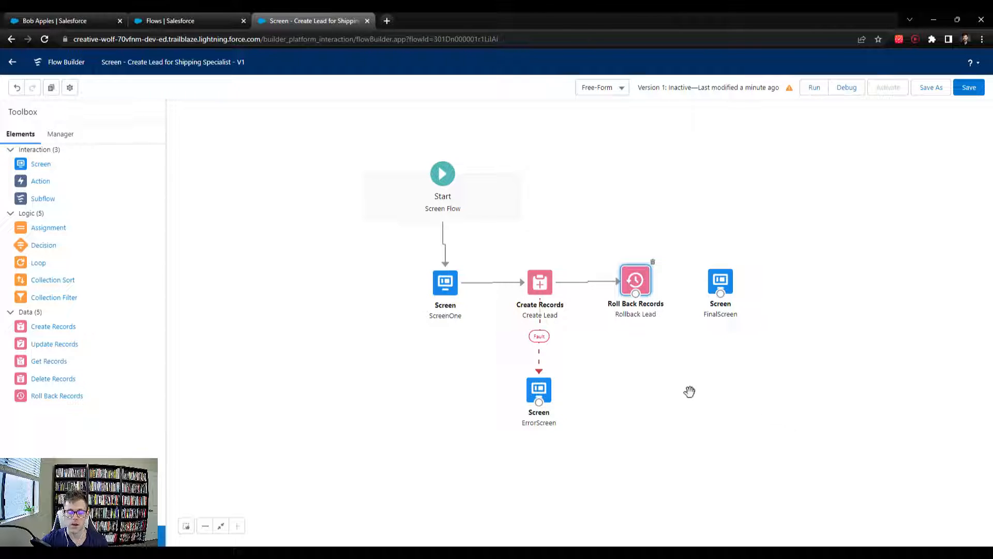
mouse_move(571, 367)
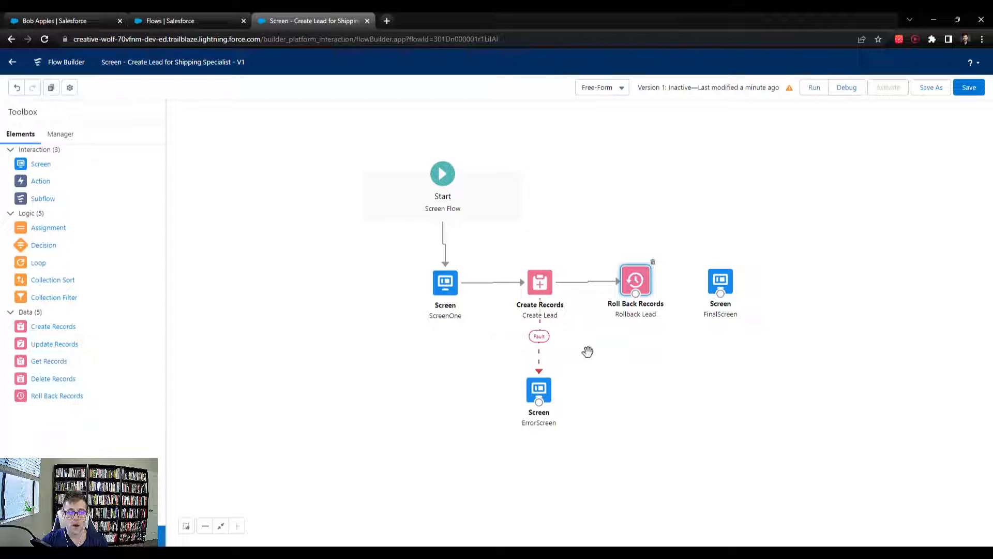
mouse_move(710, 319)
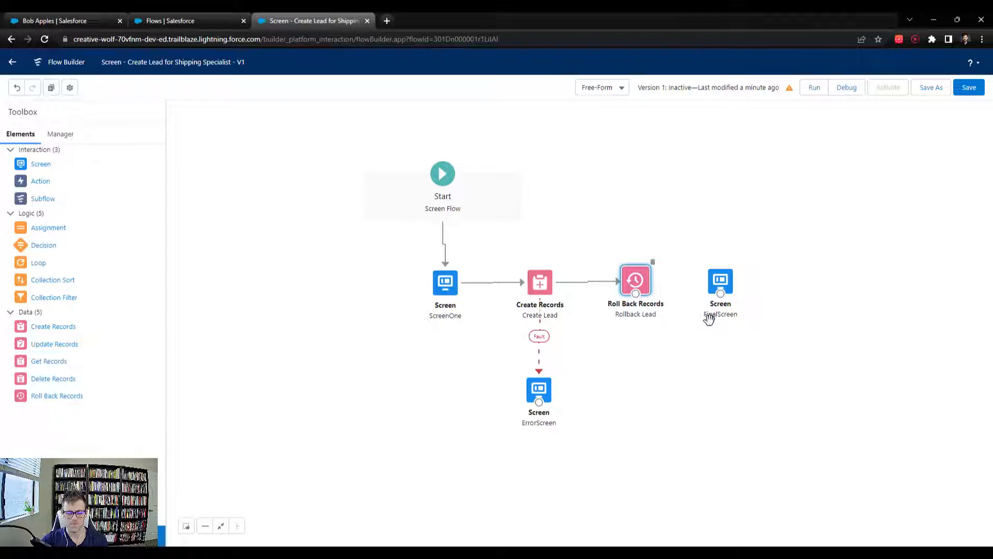
mouse_move(657, 320)
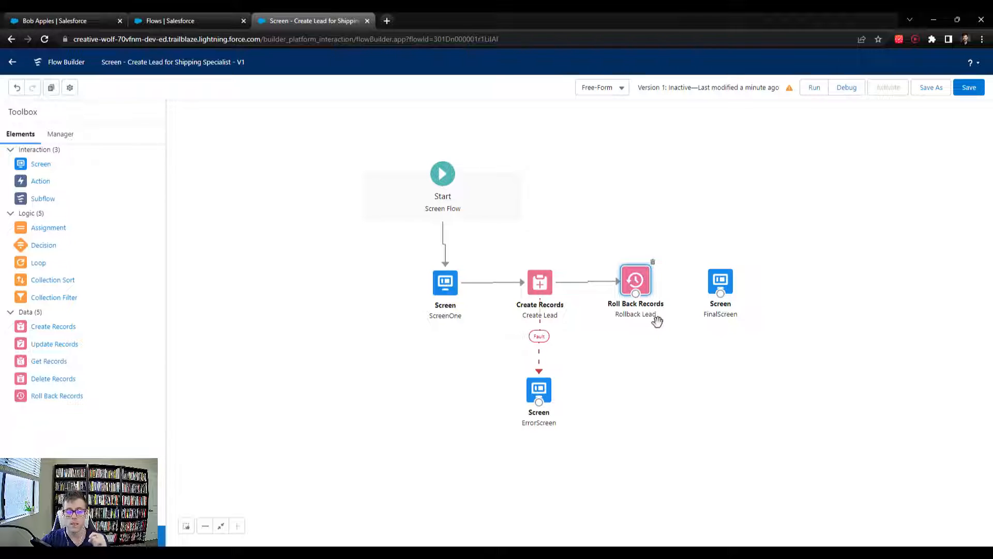
mouse_move(634, 303)
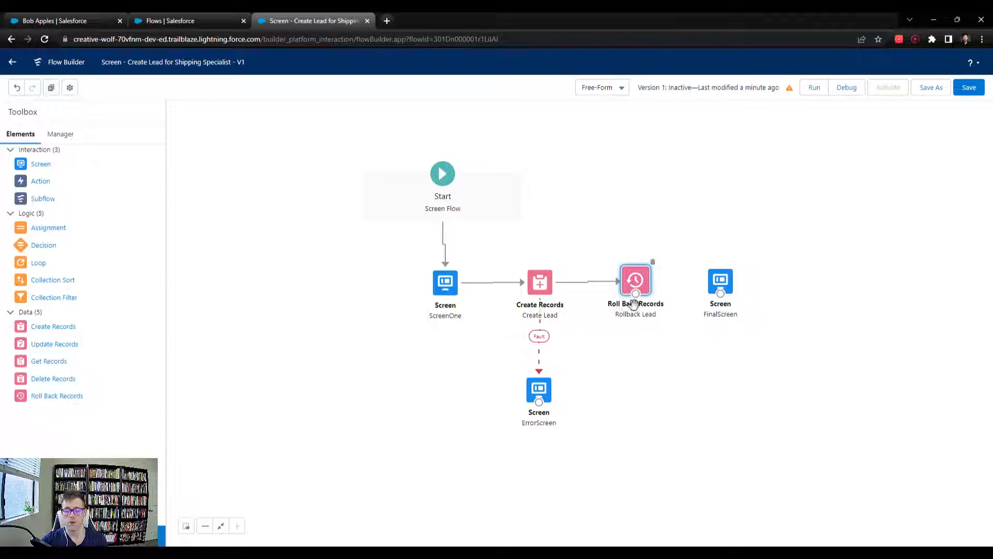
mouse_move(602, 319)
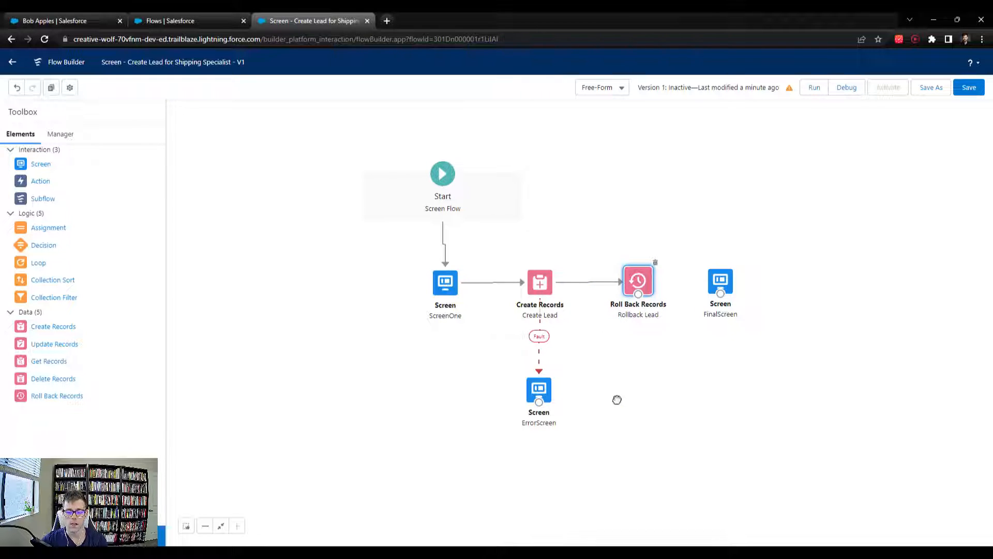
mouse_move(612, 334)
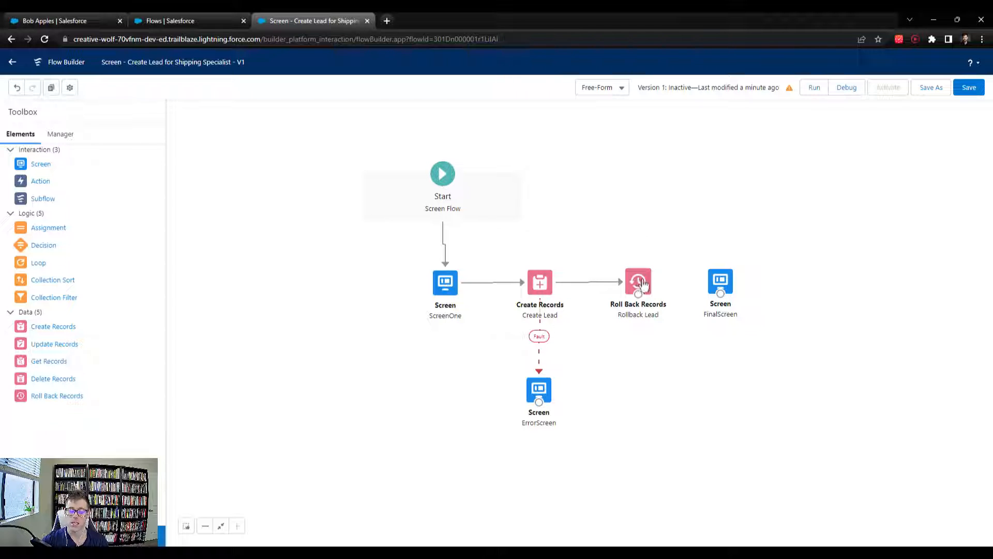
mouse_move(639, 282)
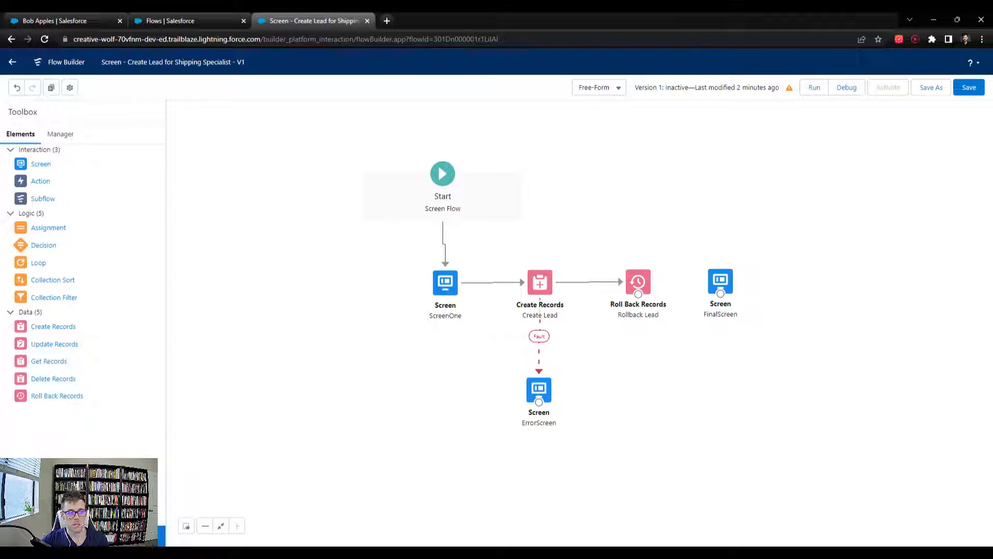
mouse_move(461, 341)
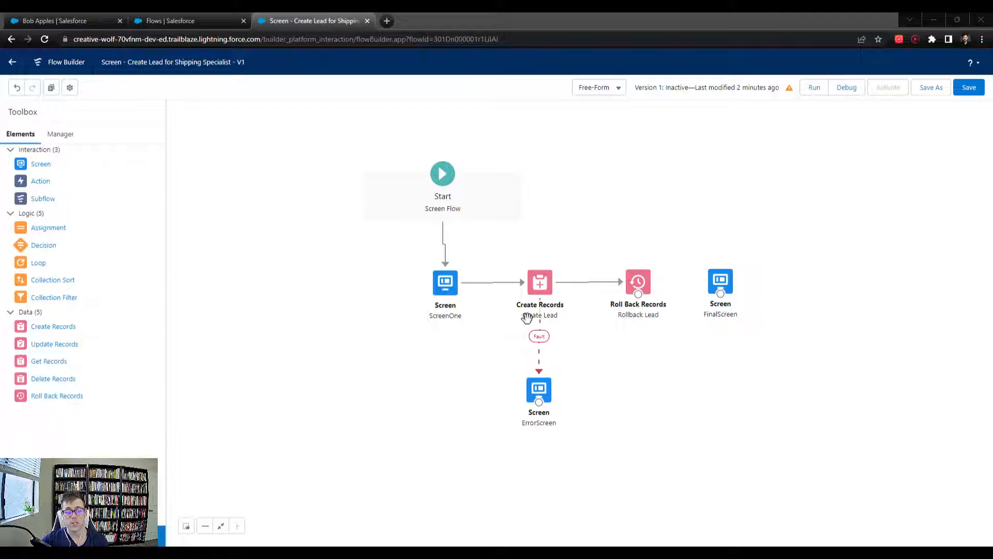
mouse_move(539, 314)
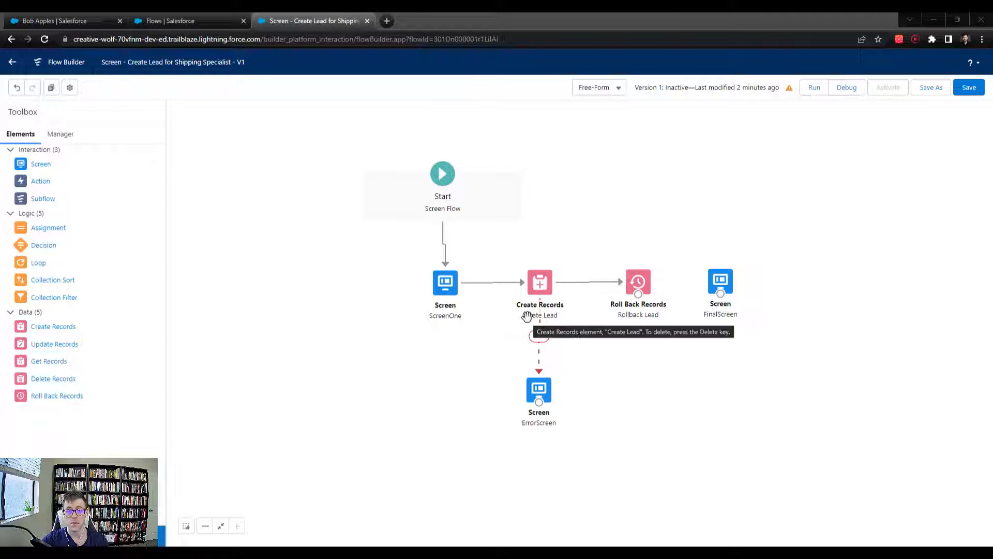